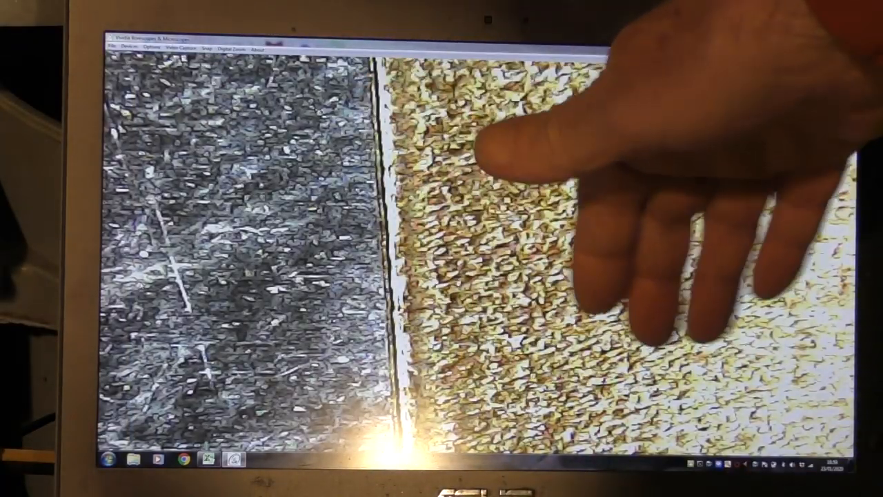
mouse_move(621, 207)
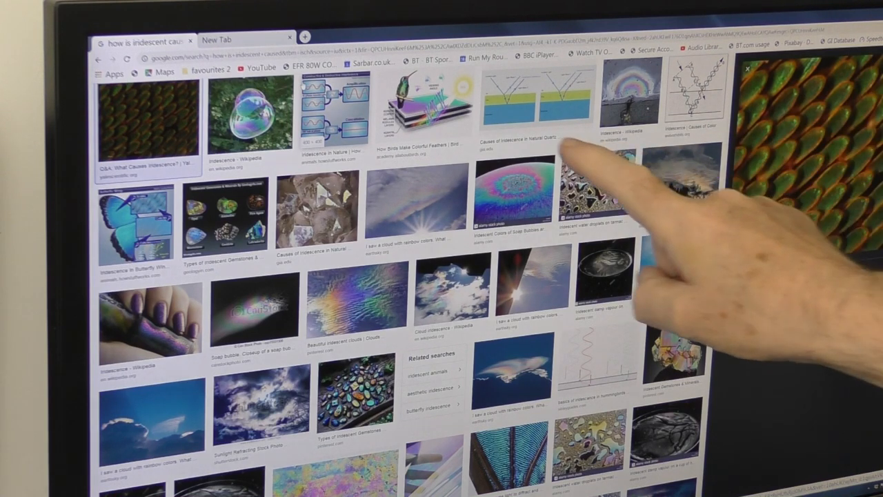
mouse_move(621, 207)
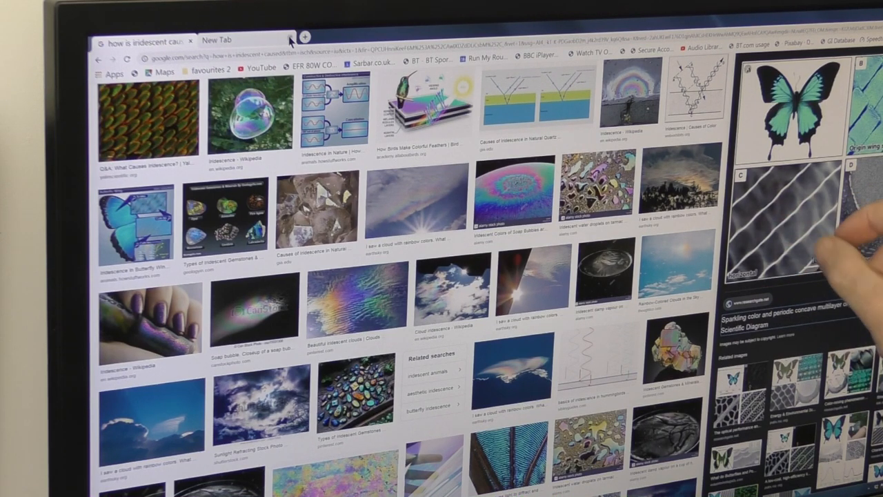
mouse_move(814, 242)
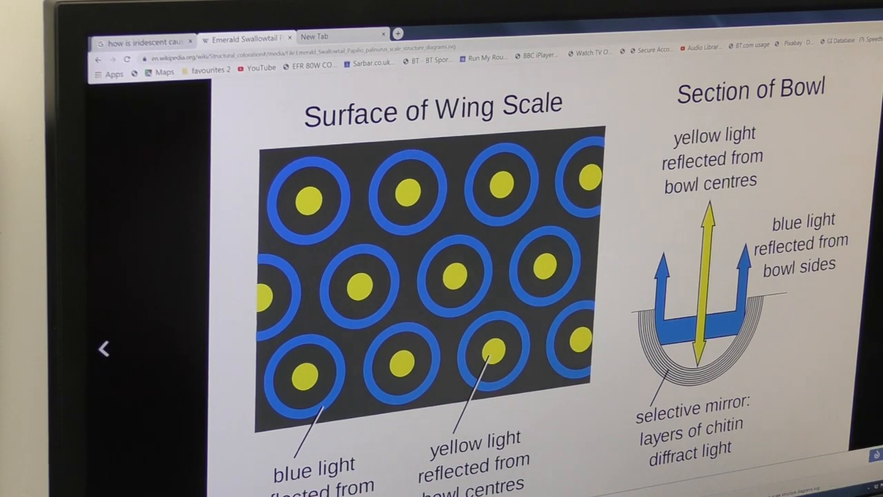
Advance to the close-up photo of iridescent peacock tail feathers with blue-green eyespots
click(246, 36)
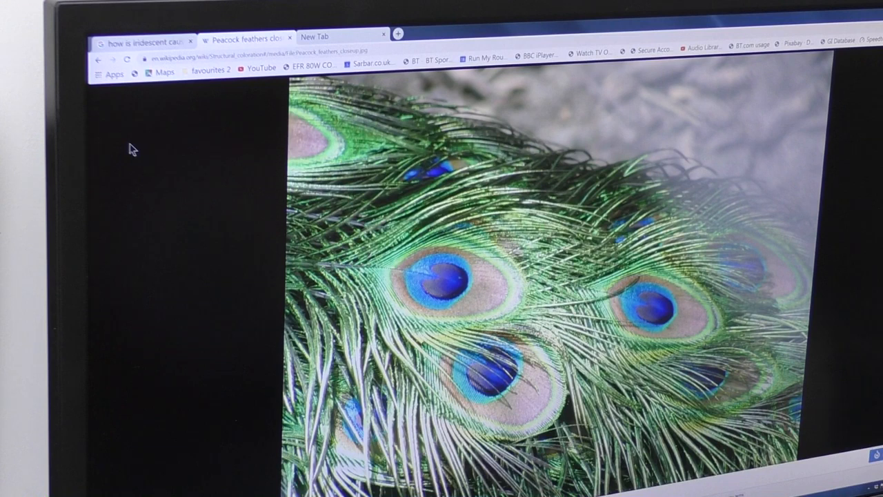
mouse_move(173, 153)
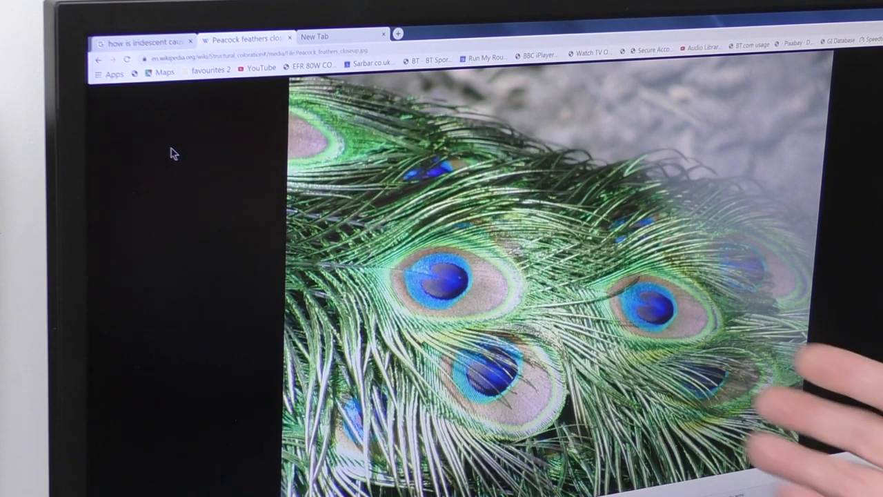